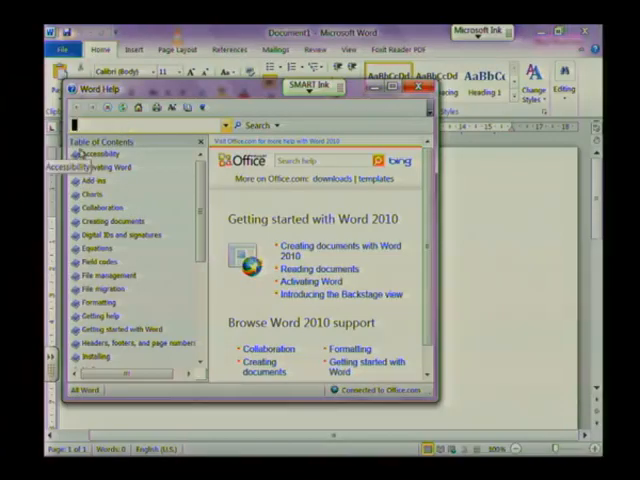
Search Word Help for 'font'
type("font")
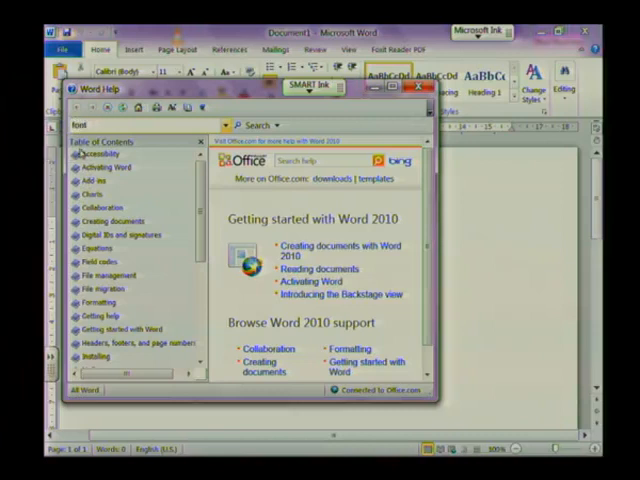
left_click(255, 125)
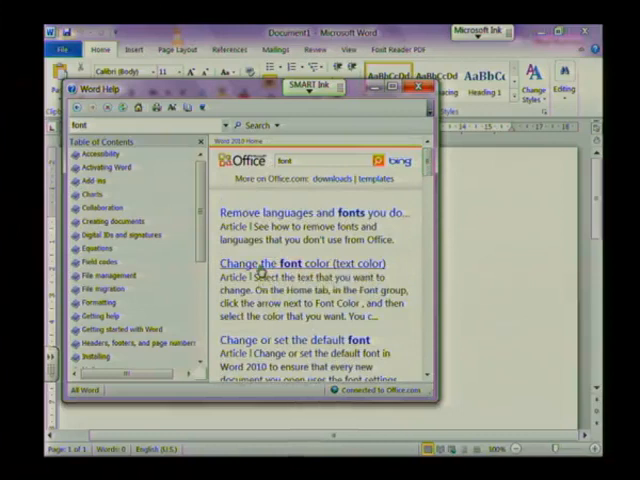
Open the 'Change the font color (text color)' result and scroll through its instructions
left_click(301, 262)
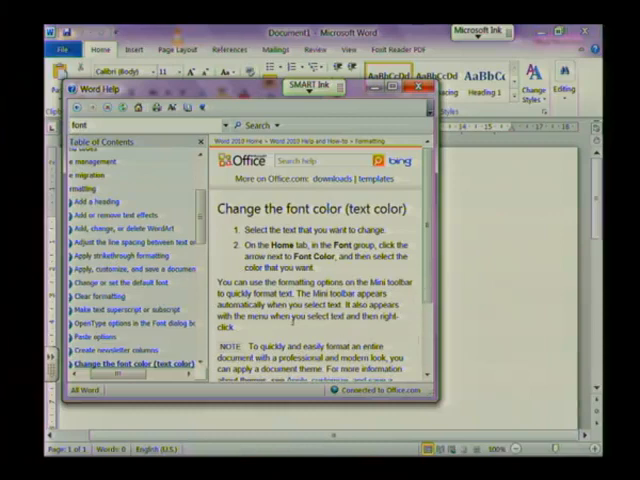
scroll("down", 3)
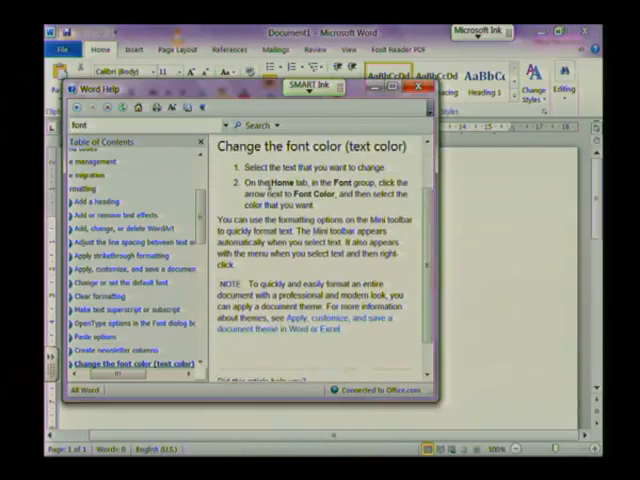